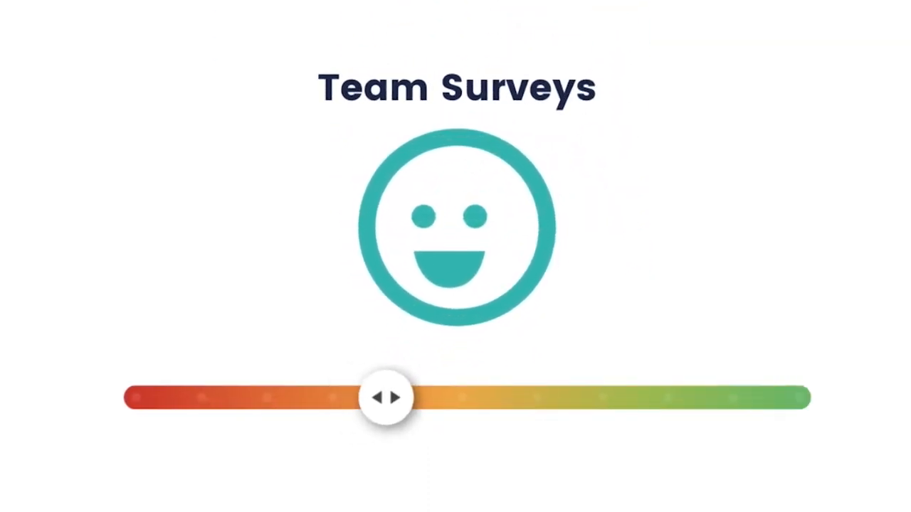
Drag the Team Surveys rating slider from mid-bar to the far-right green end
left_click_drag(386, 397, 772, 397)
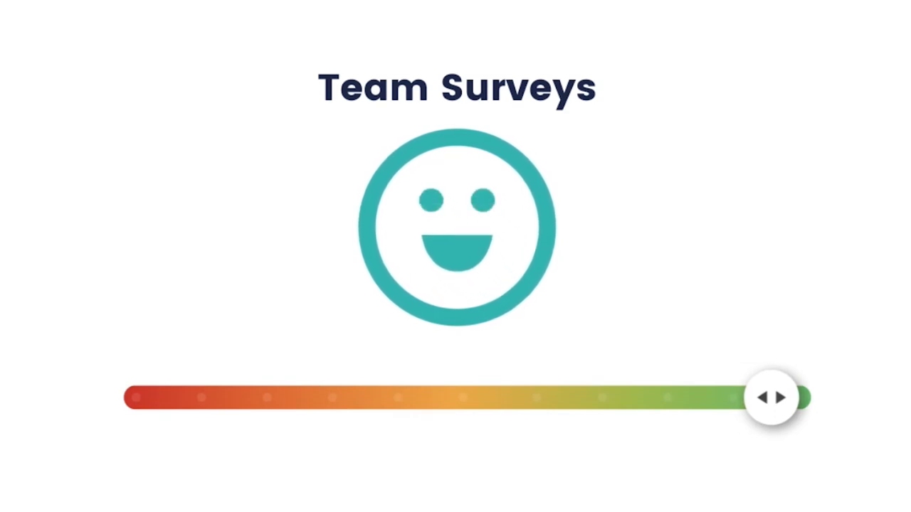